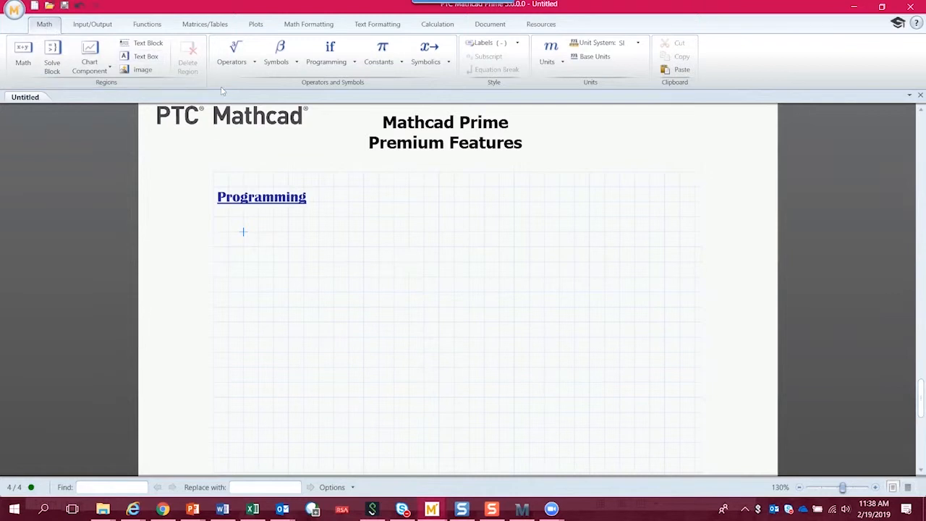
mouse_move(326, 55)
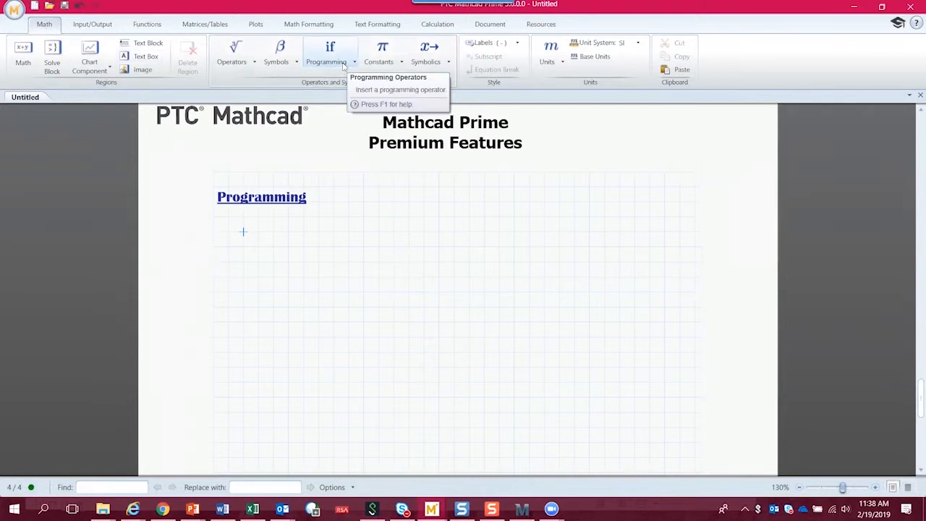
Show the Programming operators list (if, else, for, break, continue) from the Math tab.
left_click(327, 55)
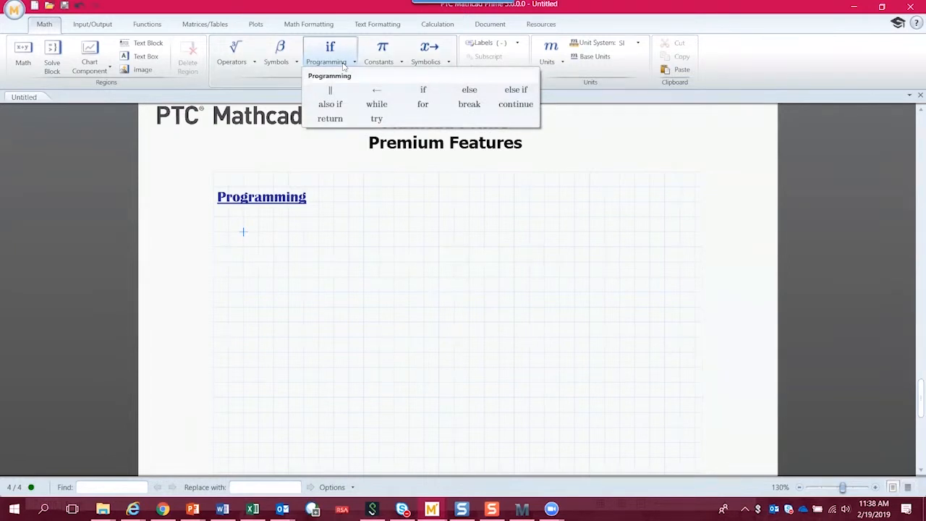
mouse_move(423, 90)
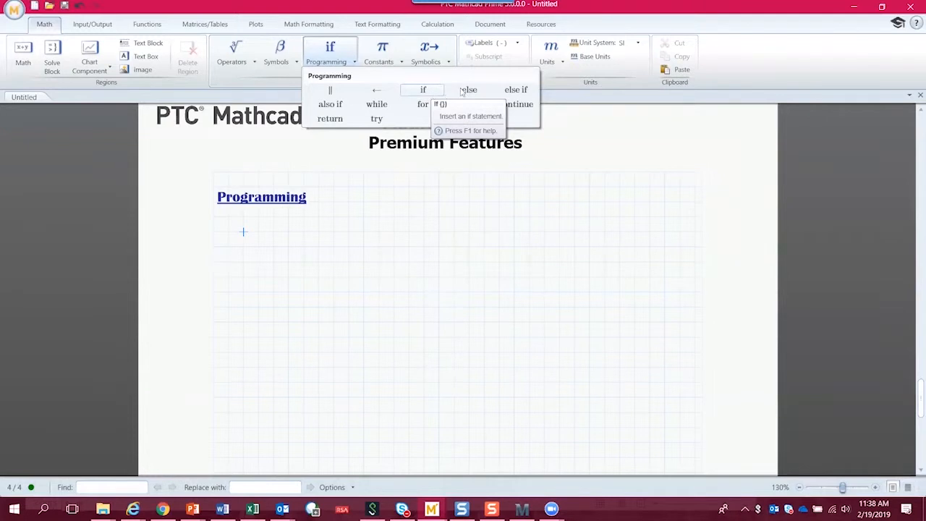
mouse_move(468, 89)
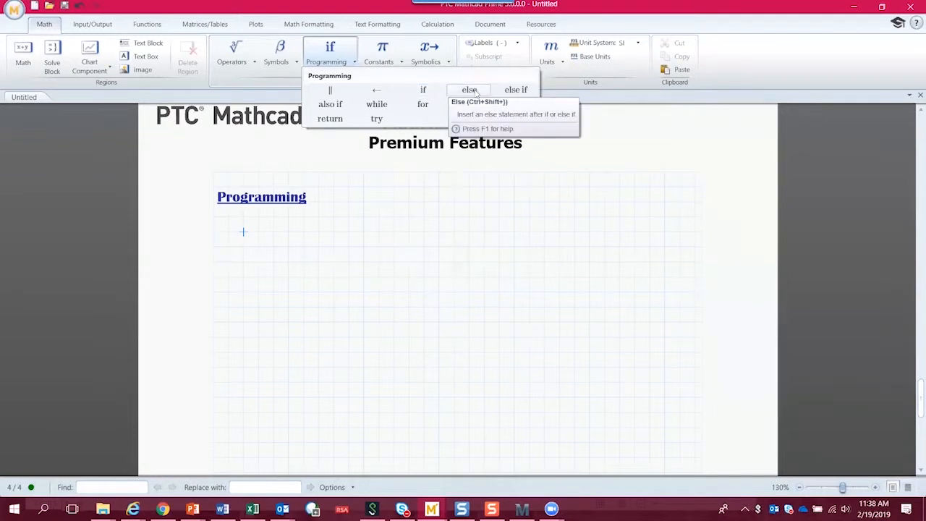
mouse_move(515, 89)
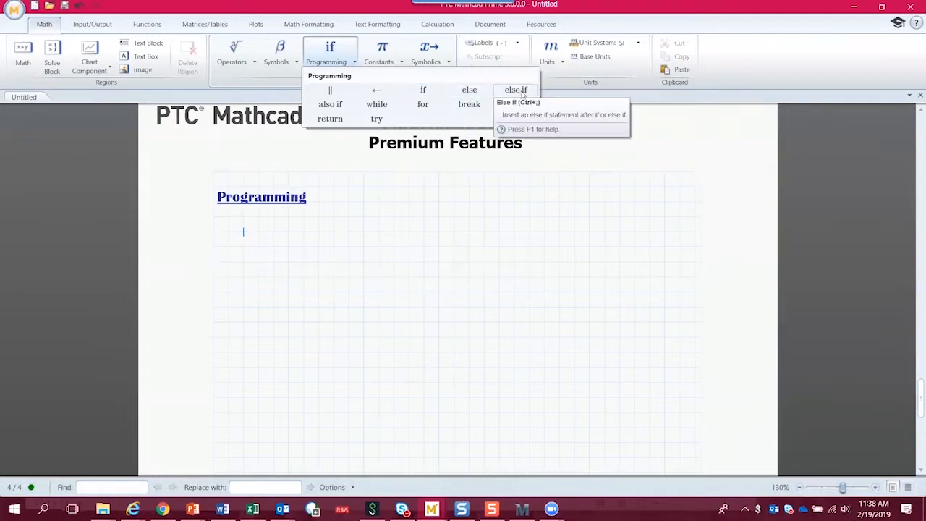
mouse_move(330, 104)
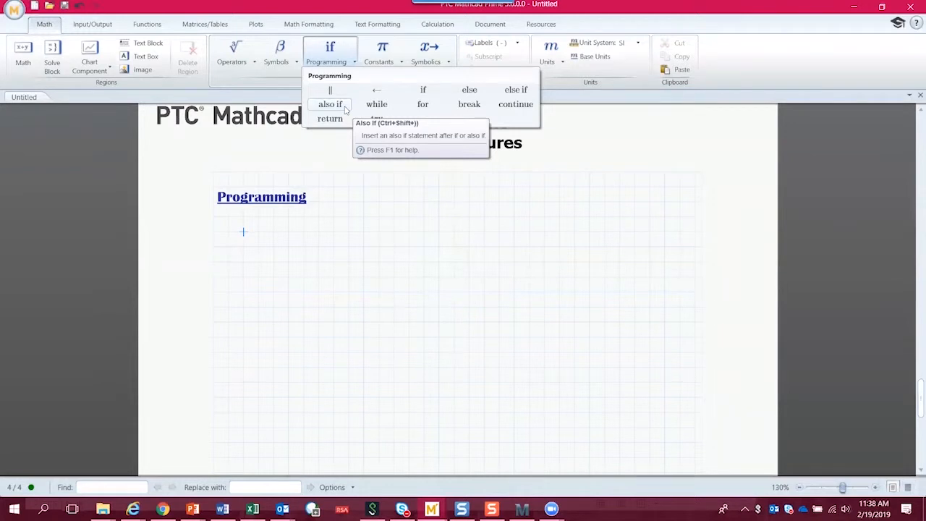
mouse_move(423, 104)
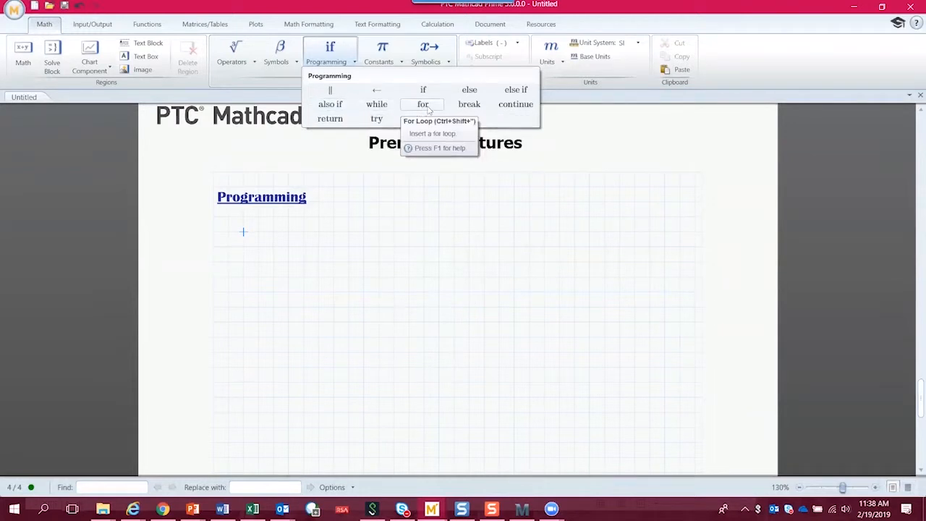
mouse_move(507, 110)
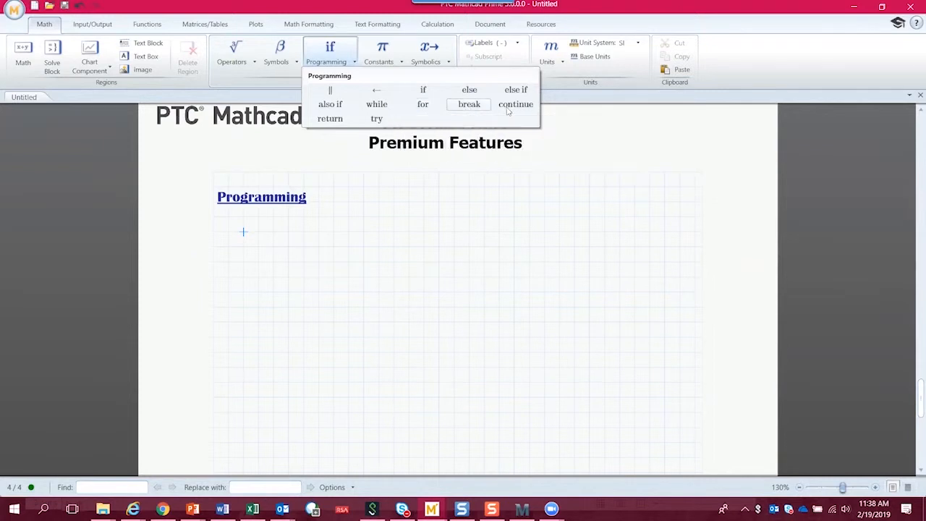
mouse_move(515, 104)
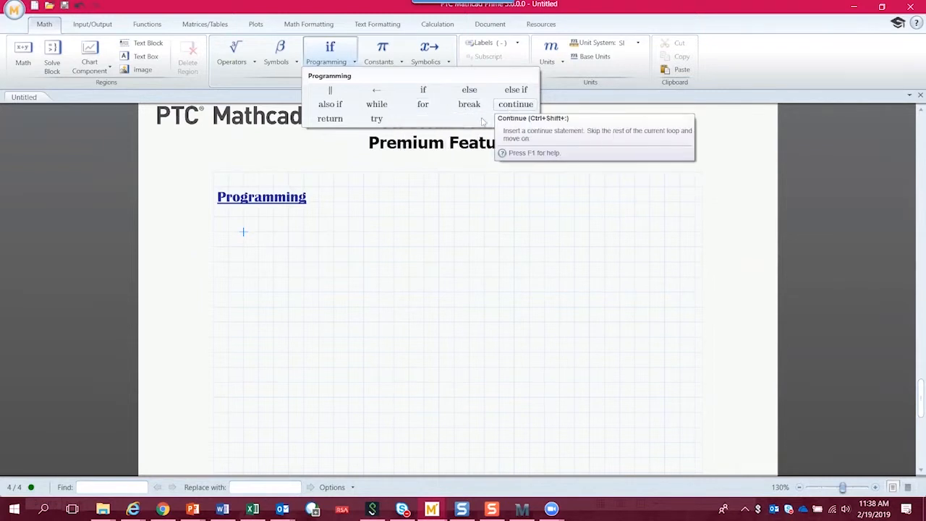
mouse_move(470, 133)
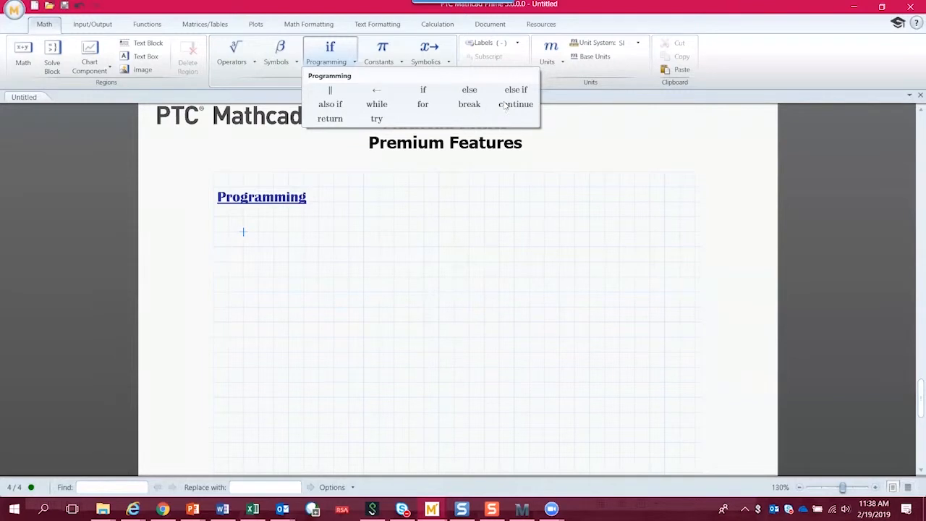
mouse_move(274, 239)
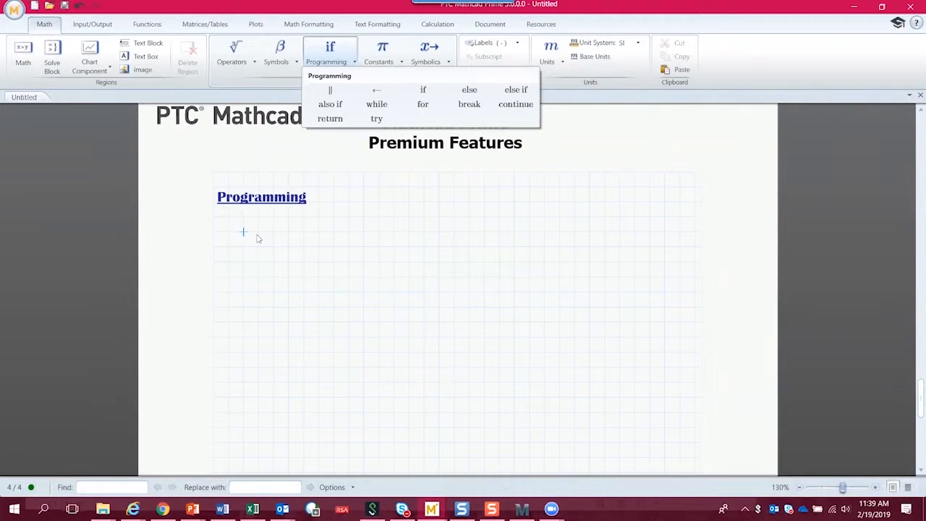
mouse_move(276, 165)
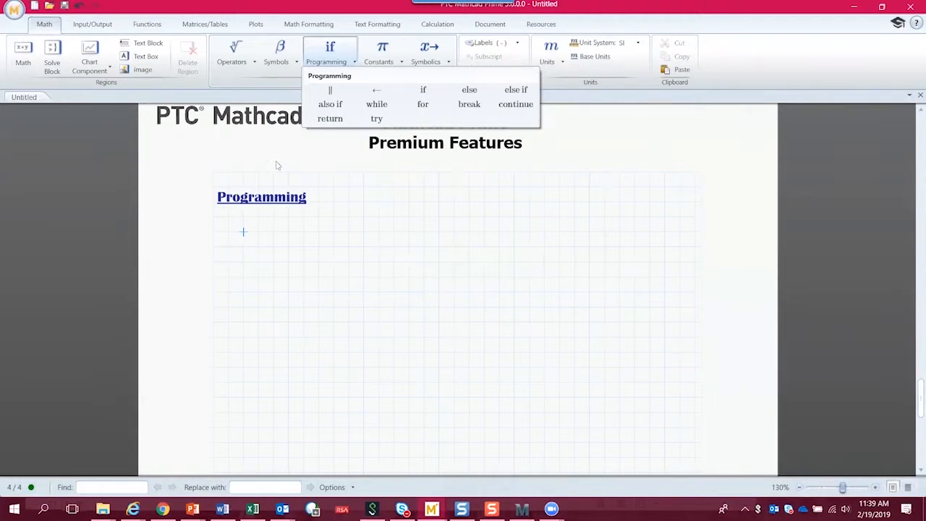
mouse_move(330, 89)
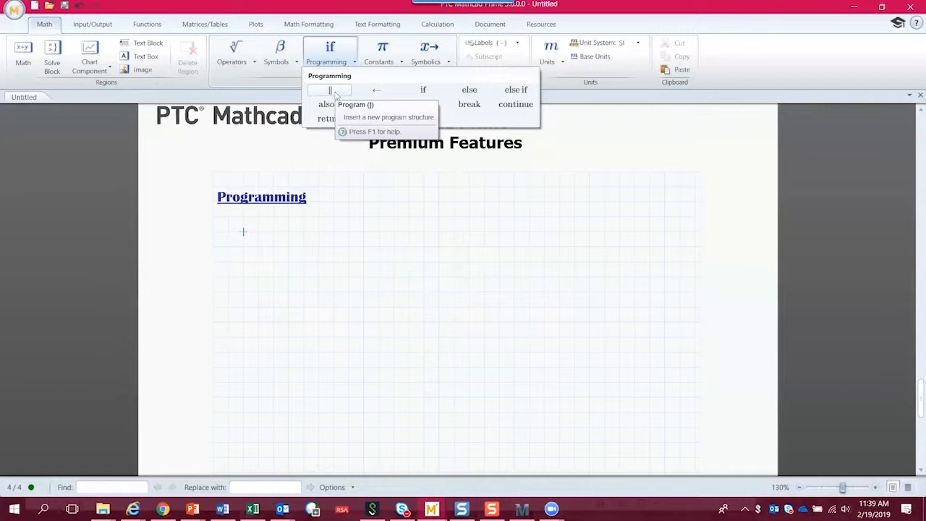
Insert an empty Program structure under the Programming heading and review the for operator.
left_click(354, 104)
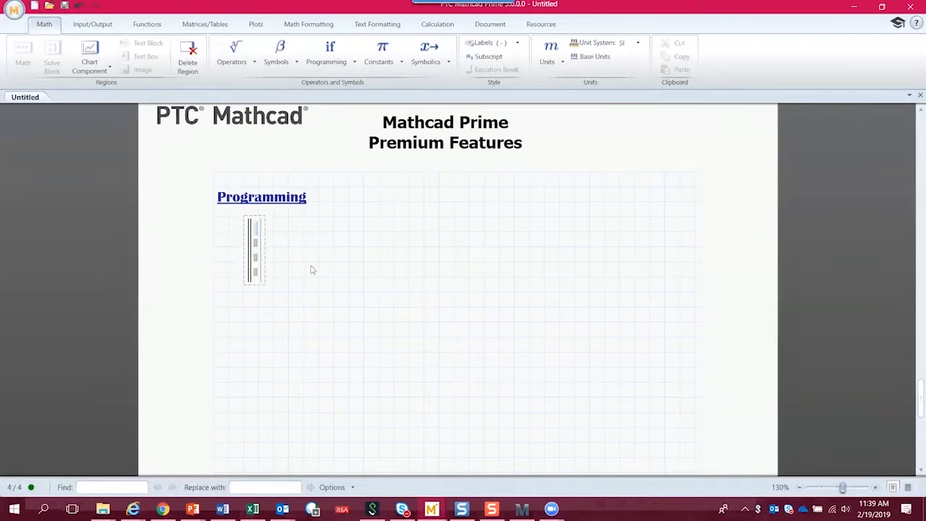
left_click(327, 61)
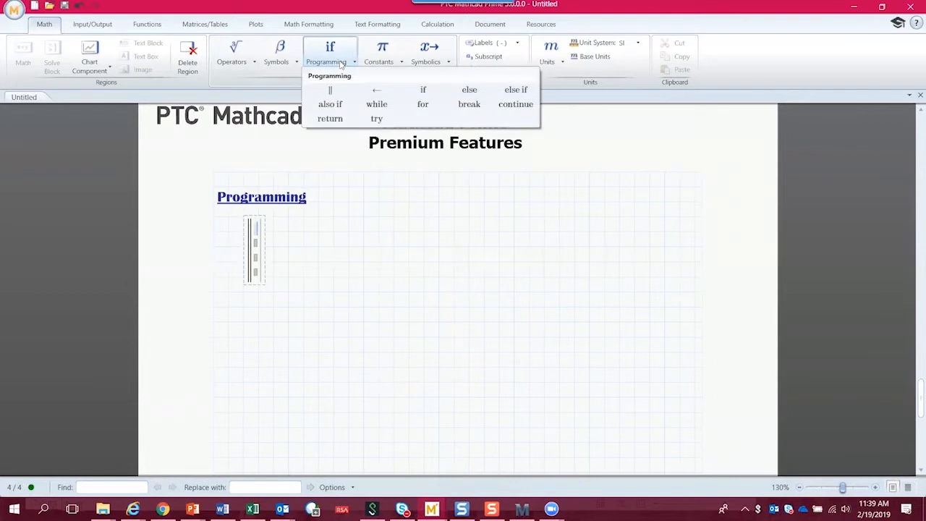
mouse_move(413, 113)
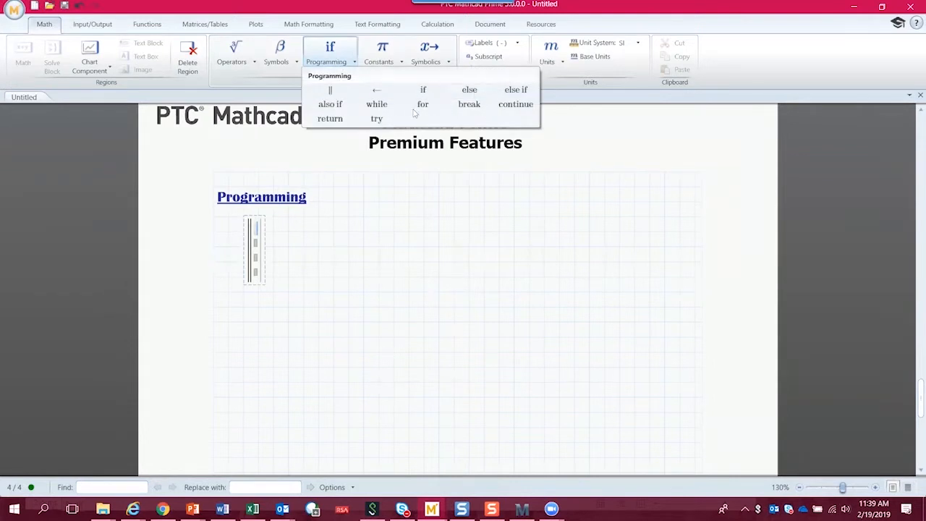
mouse_move(422, 104)
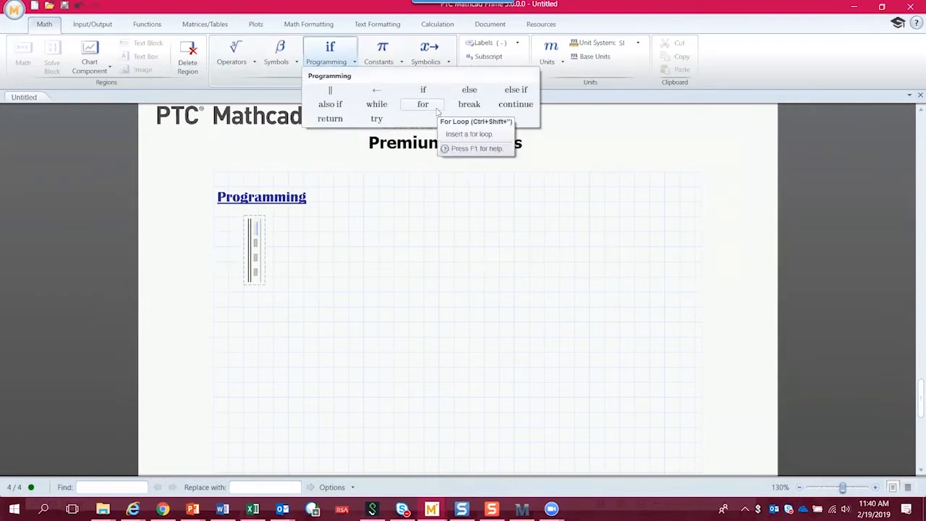
mouse_move(376, 90)
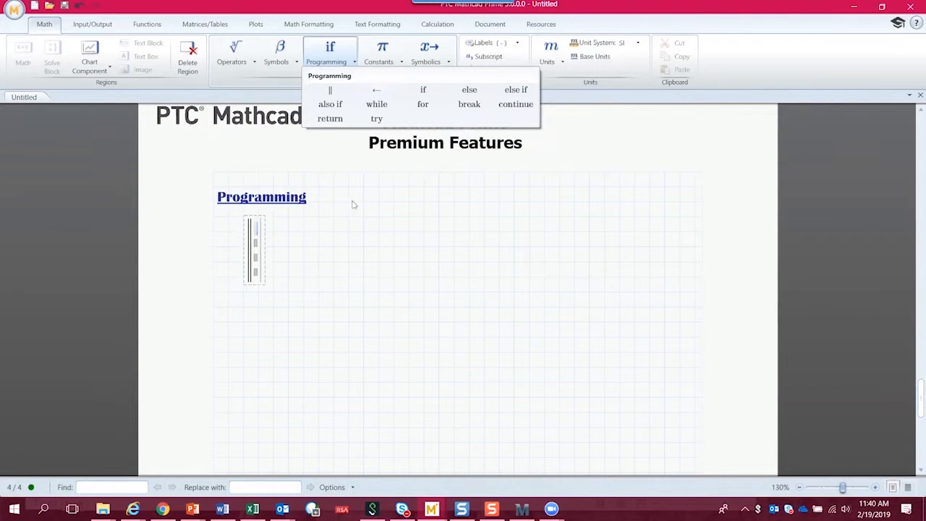
mouse_move(304, 270)
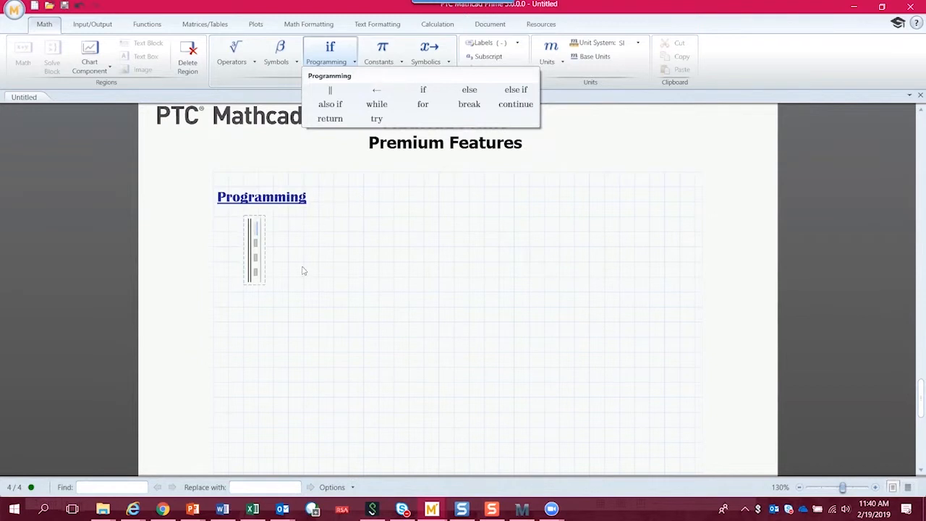
mouse_move(306, 304)
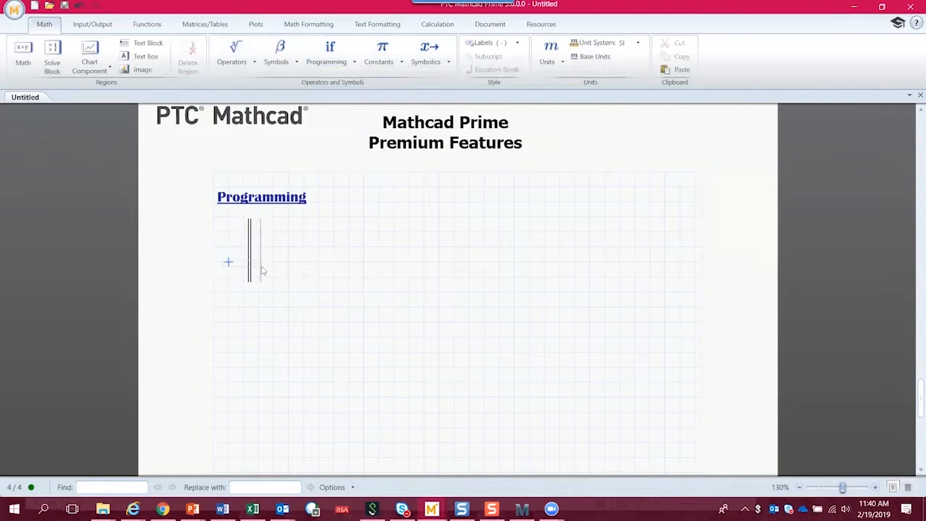
Remove the empty program and insert a two-column table from Matrices/Tables.
left_click(284, 249)
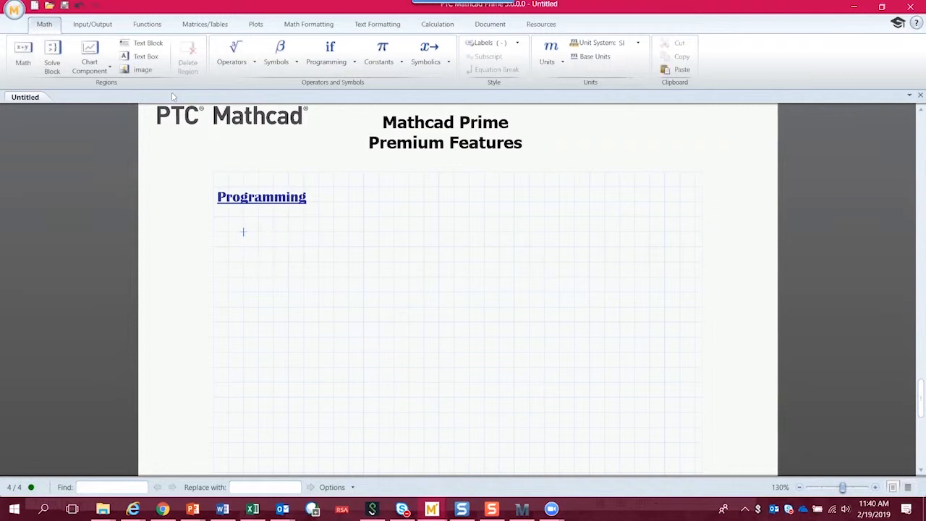
left_click(204, 24)
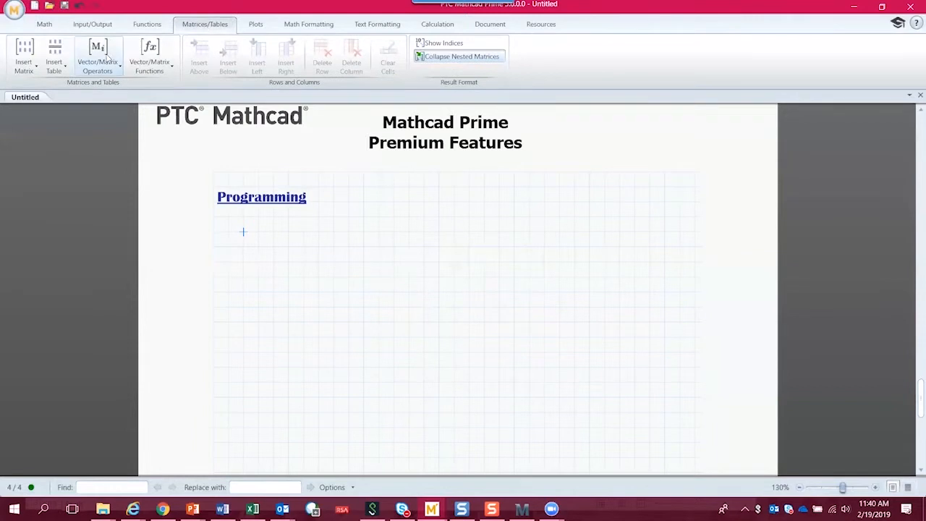
left_click(54, 55)
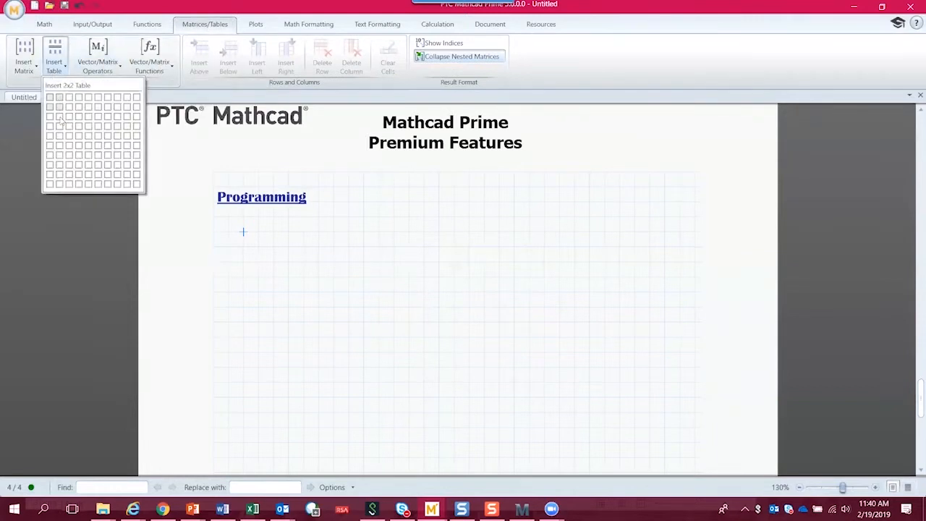
mouse_move(58, 127)
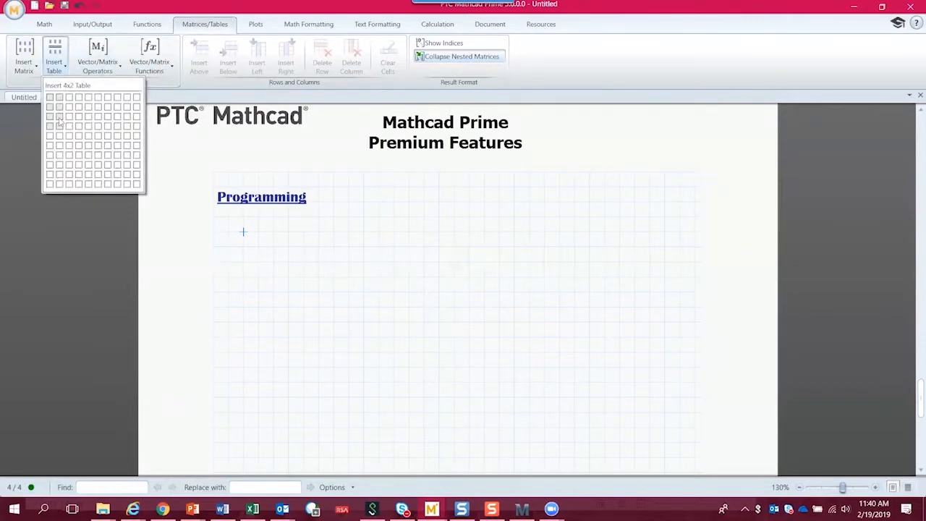
mouse_move(61, 124)
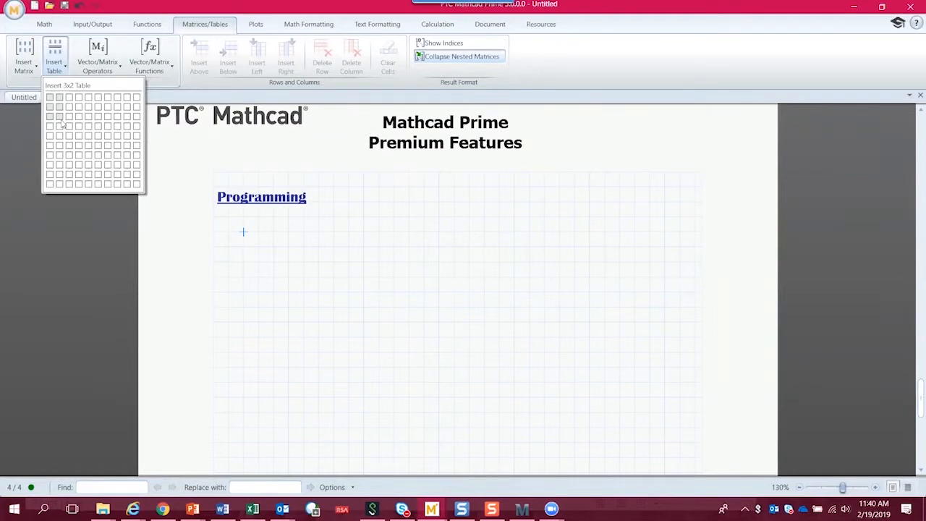
left_click(59, 125)
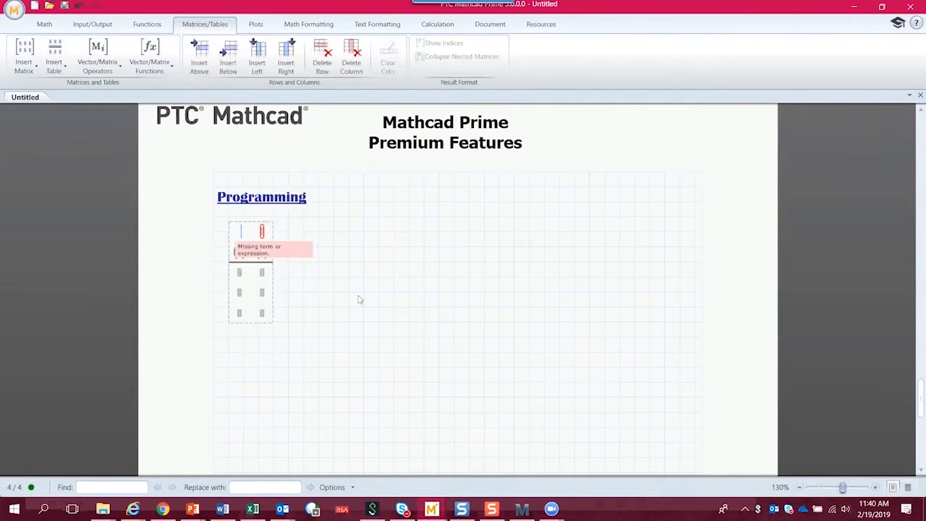
Label the table columns with mass in kg and acc headers.
type("force")
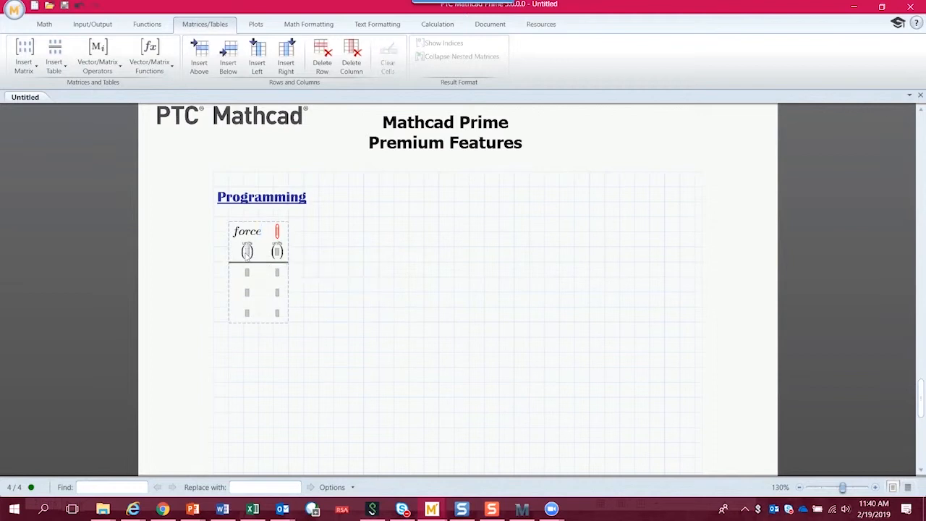
type("k")
type("mass")
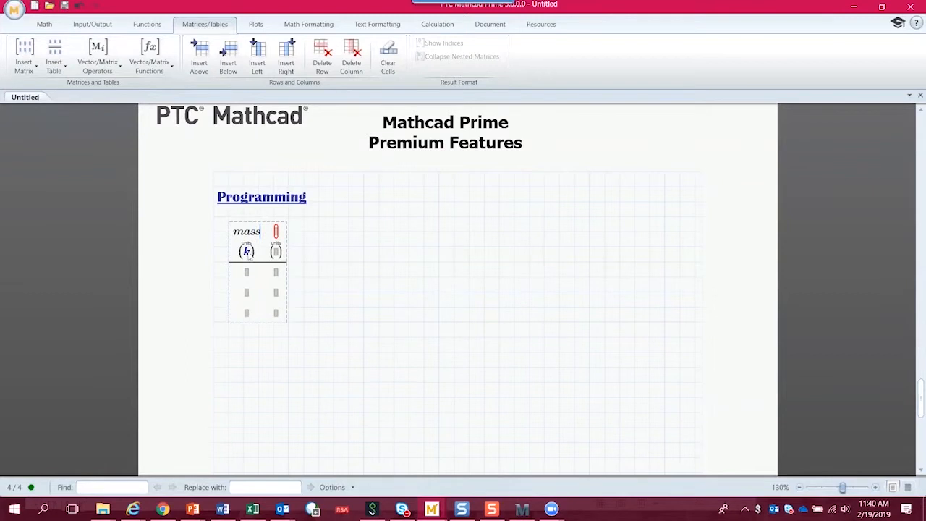
type("g")
left_click(275, 232)
type("acc")
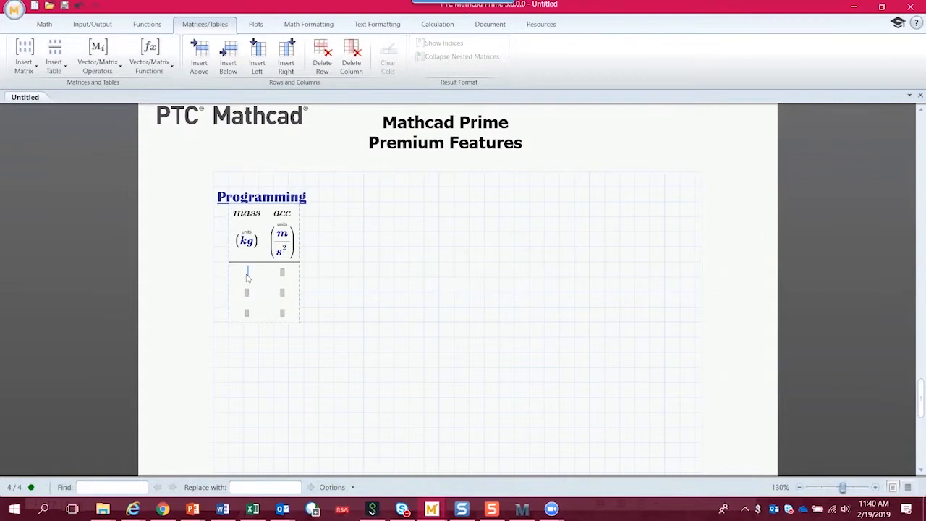
Fill the table rows: mass 5.5, 7.9, 9.0 and acc 7.8, 8.2, 9.8.
type("5")
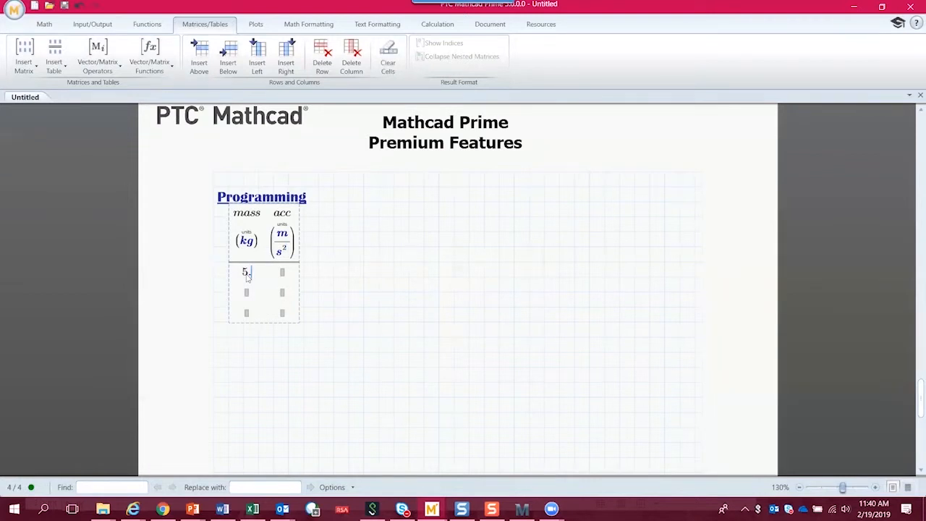
type(".5")
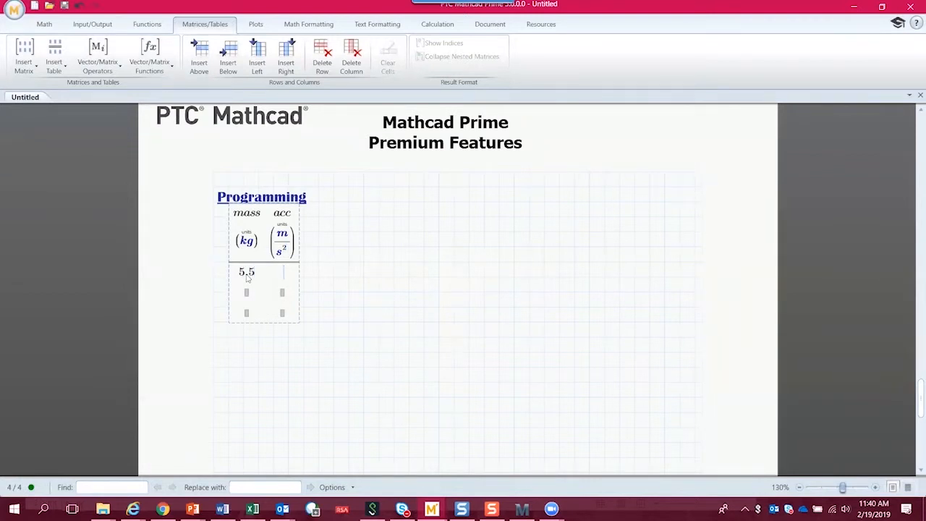
type("7.8")
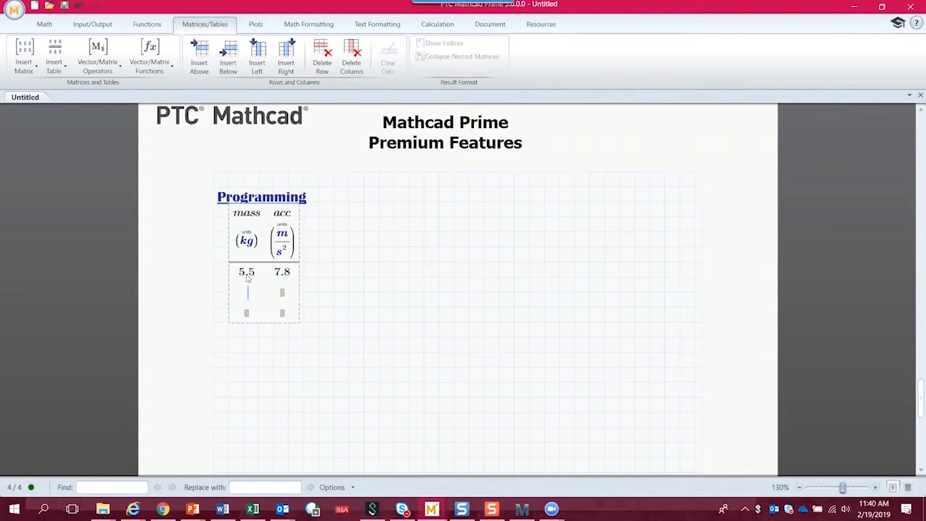
type("7.9")
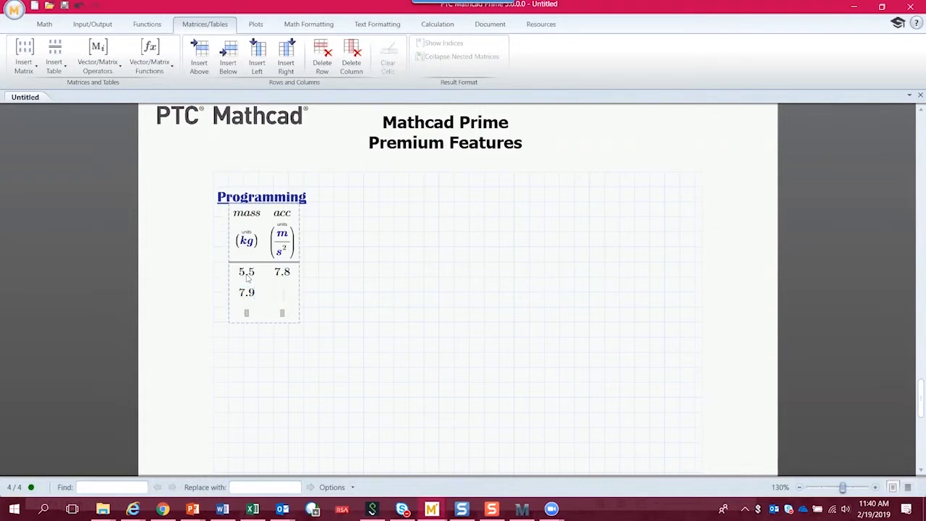
type("8.2")
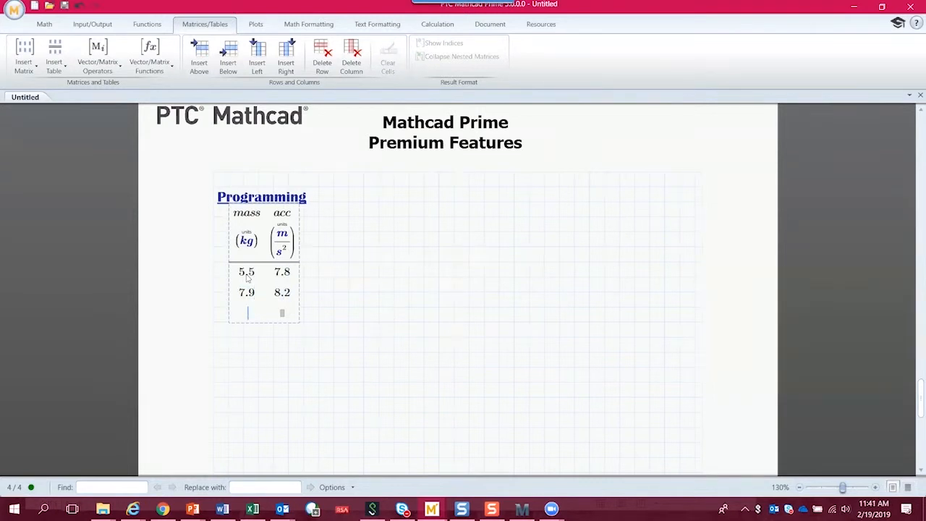
type("9.0")
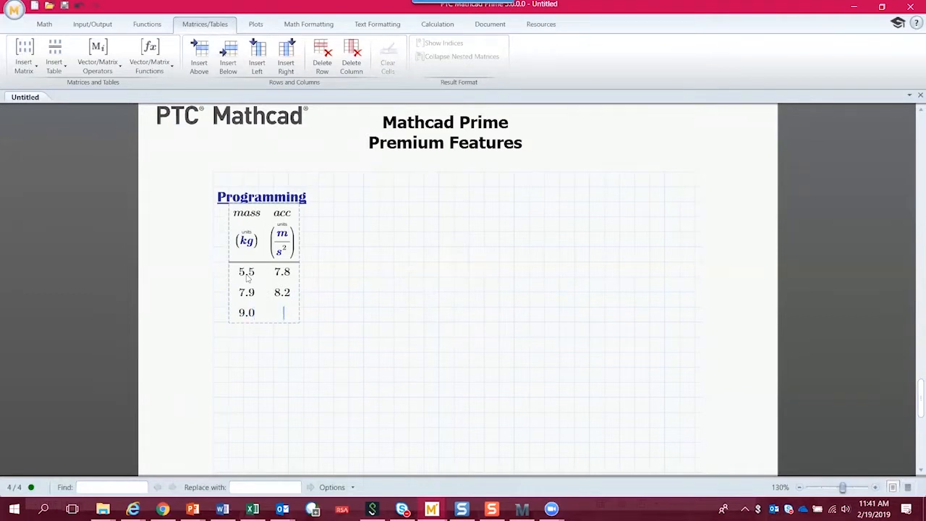
type("9.8")
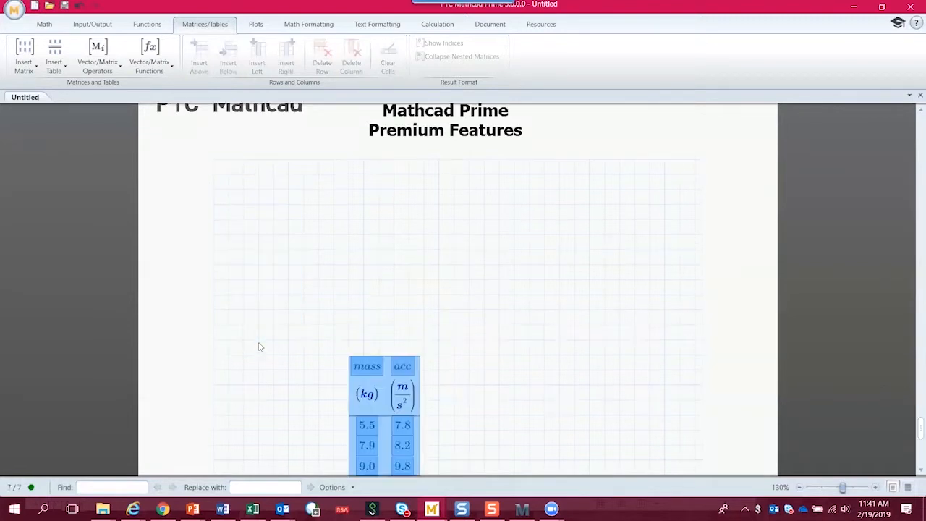
Evaluate the vectorized mass·acc product beside the table, giving 42.9, 64.78, 88.2 N.
scroll("up", 3)
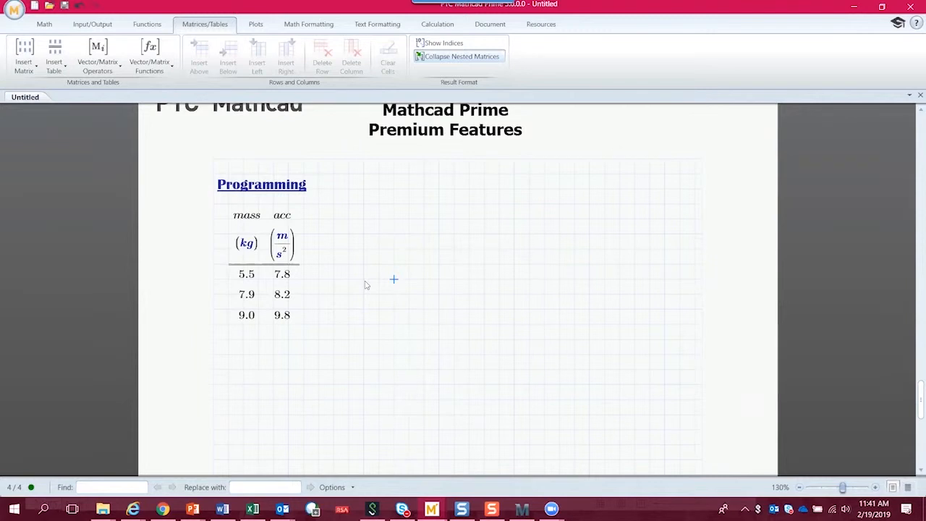
mouse_move(347, 275)
type("mass")
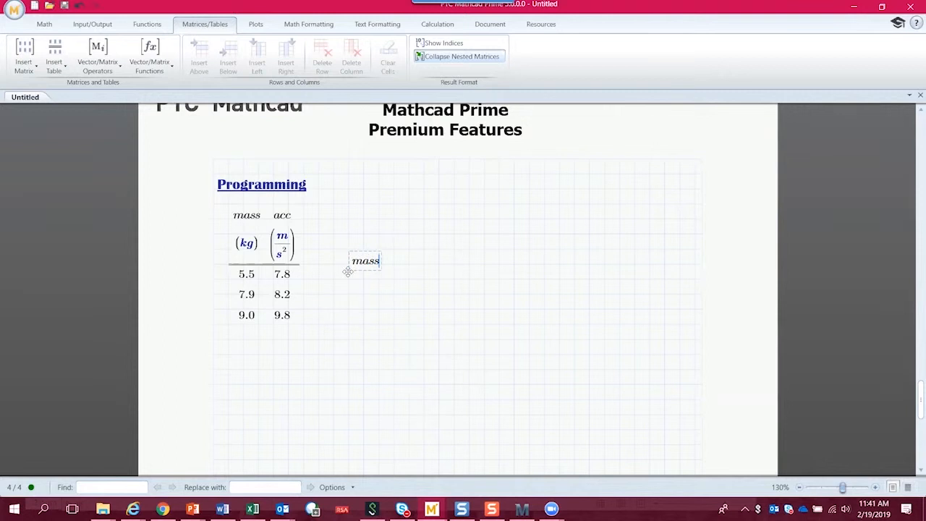
type("·acc=")
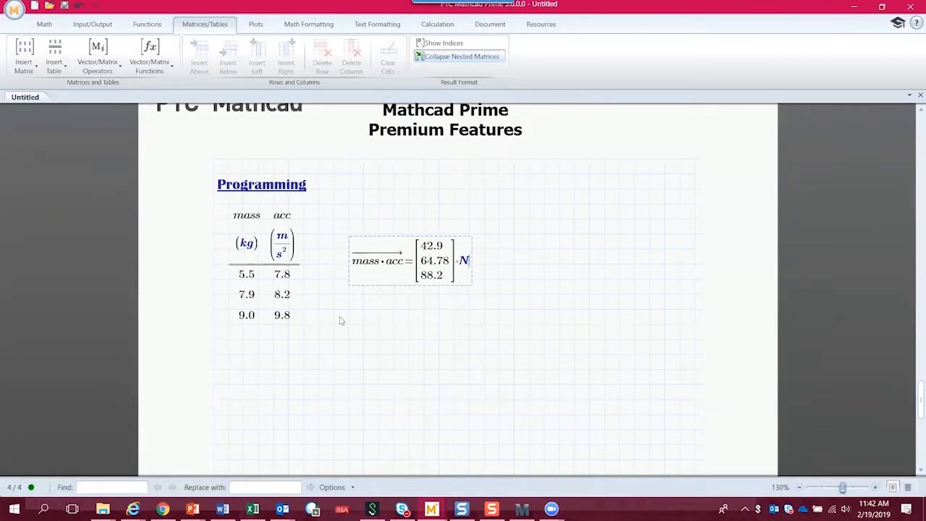
Insert a program block below the table containing a blank for loop.
left_click(347, 324)
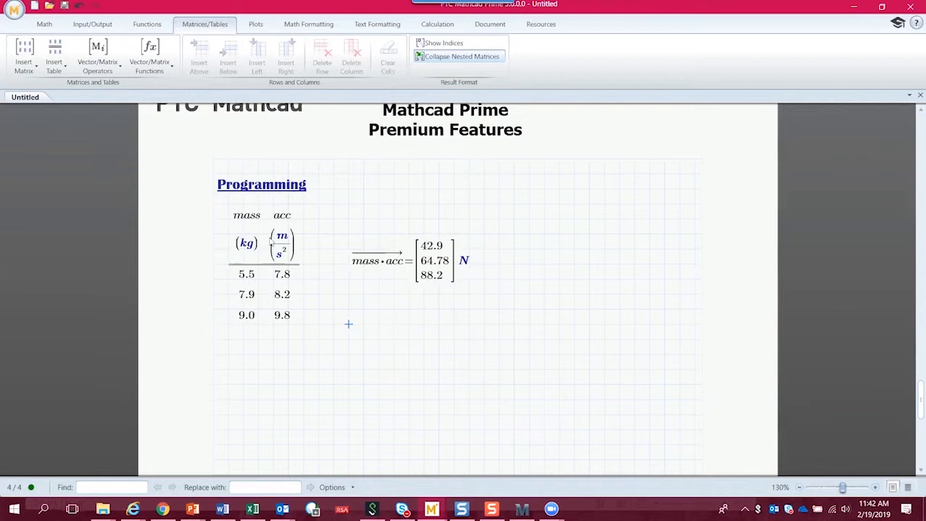
left_click(44, 24)
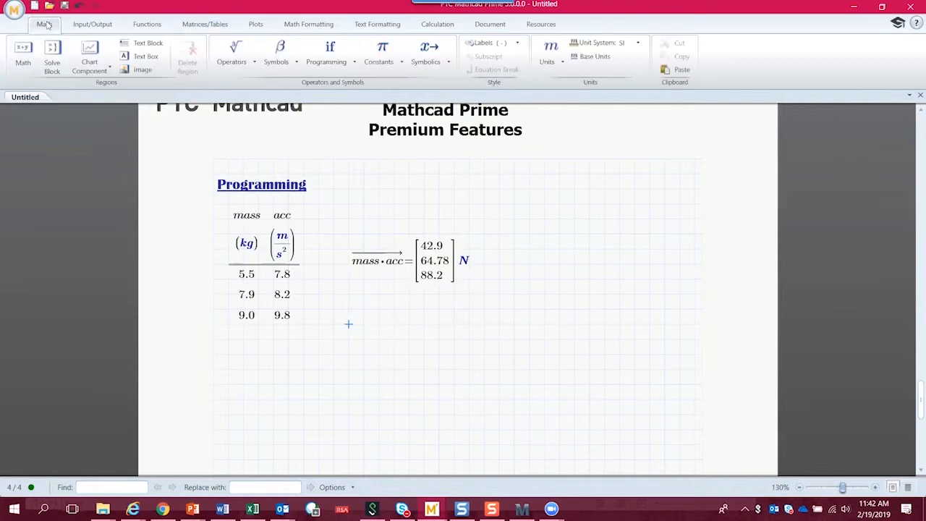
left_click(327, 55)
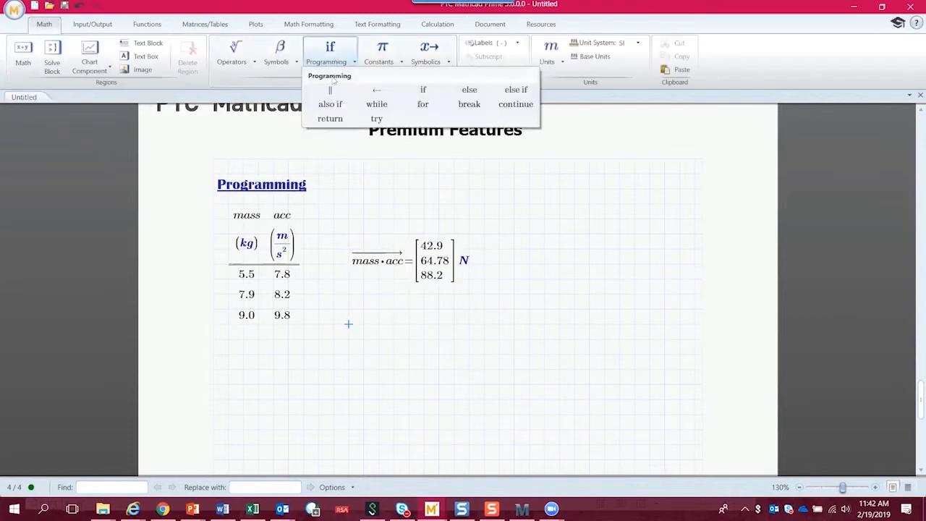
left_click(330, 89)
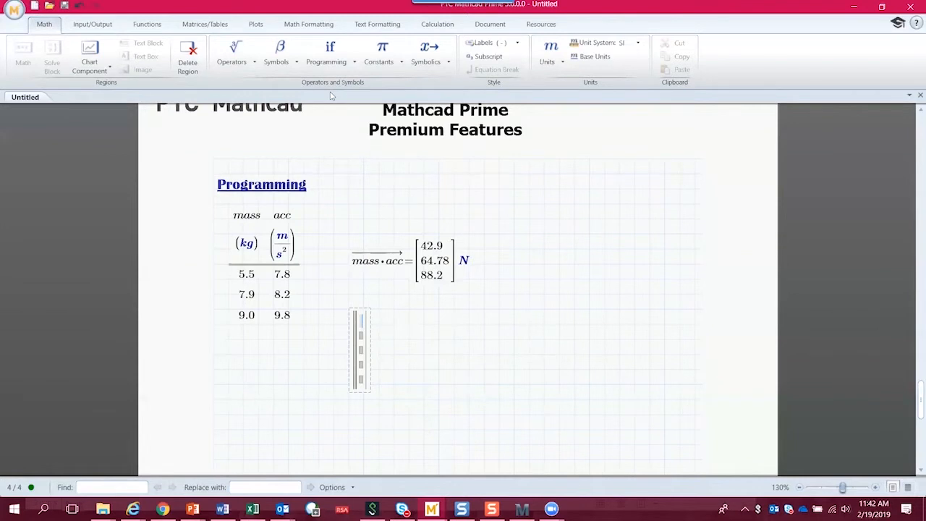
left_click(327, 52)
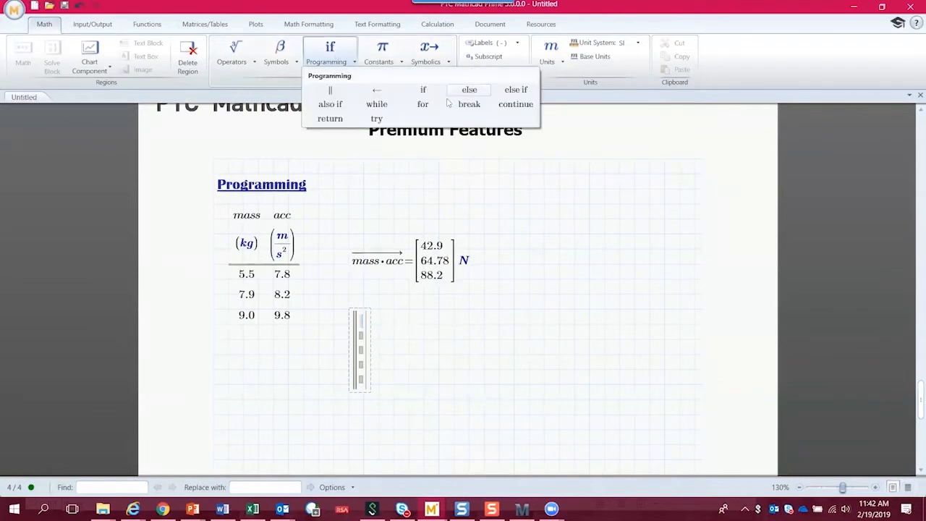
left_click(422, 105)
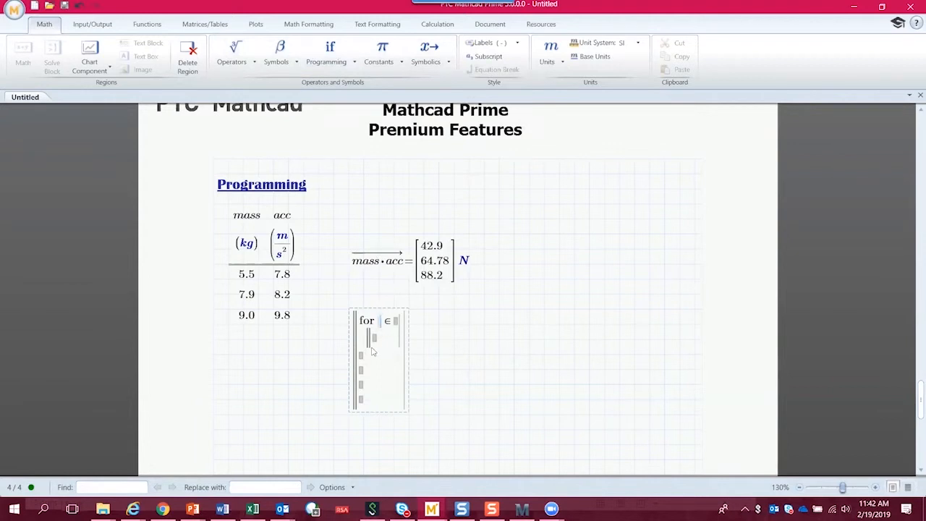
Write the loop header for i ∈ 0..rows(mass)−1 and begin a nested for loop.
type("i")
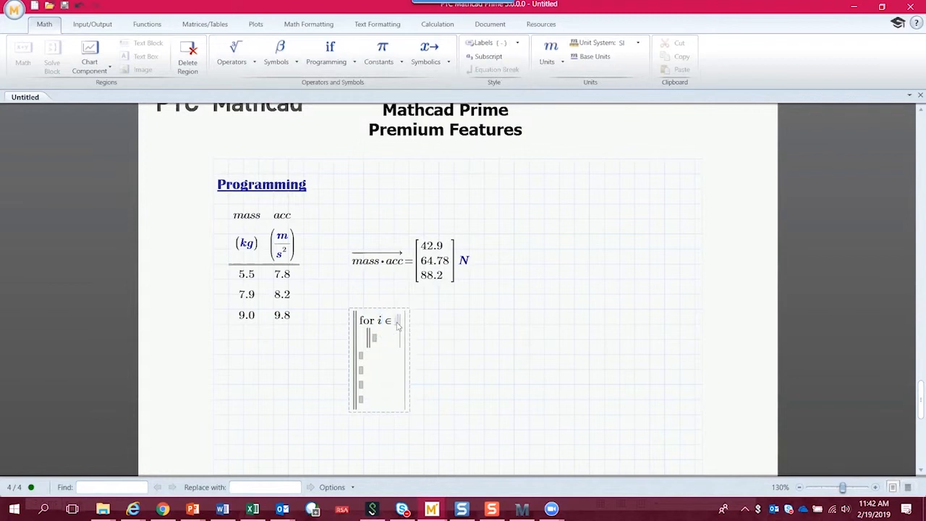
mouse_move(557, 314)
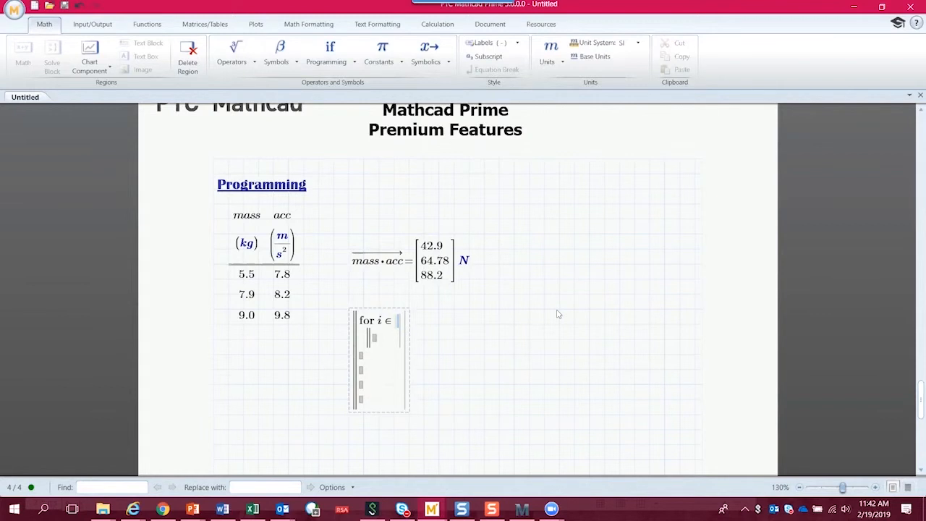
type("0")
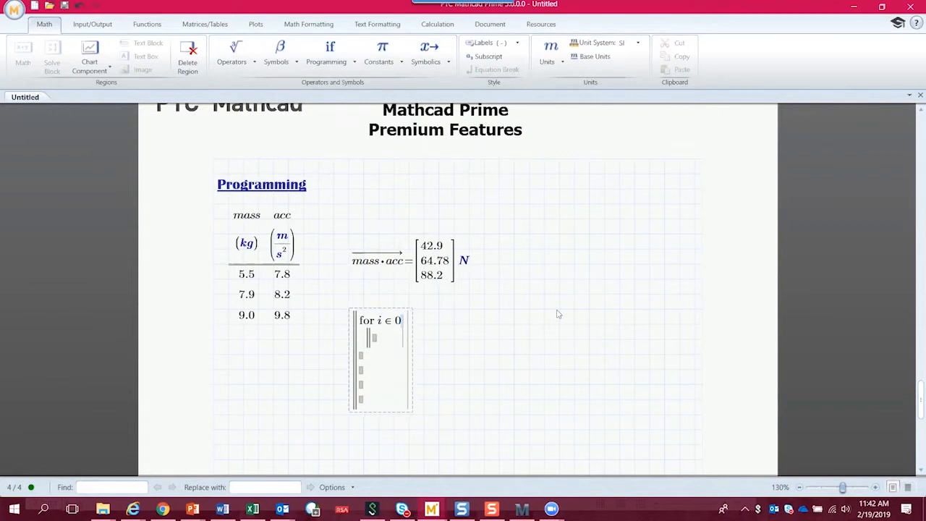
type("..")
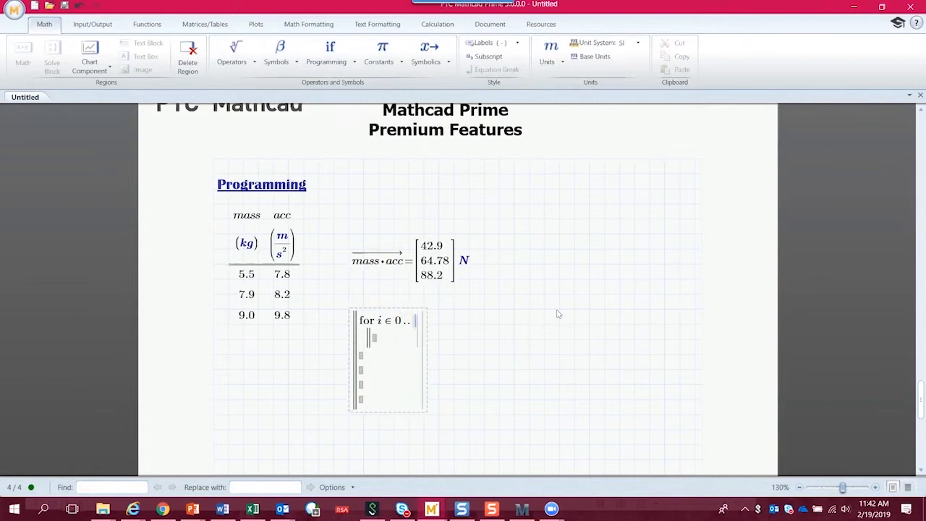
type("rows(")
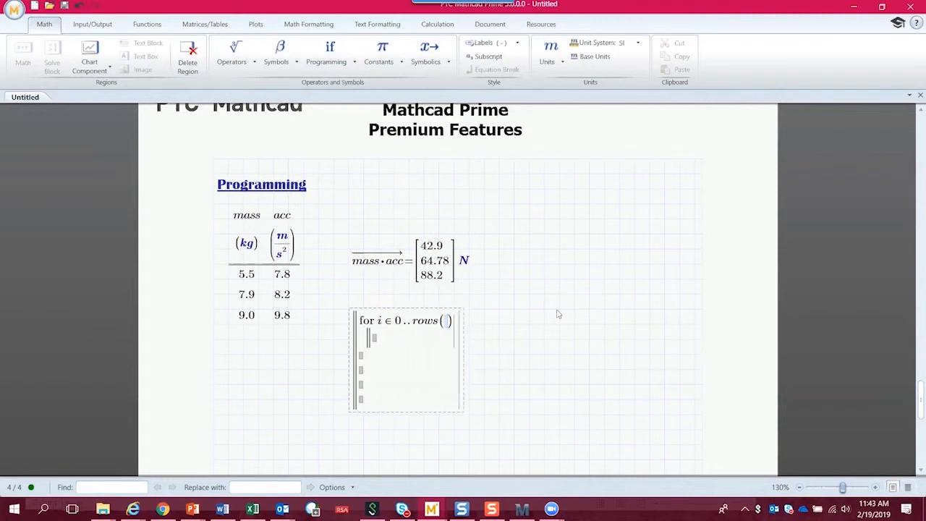
type("mass")
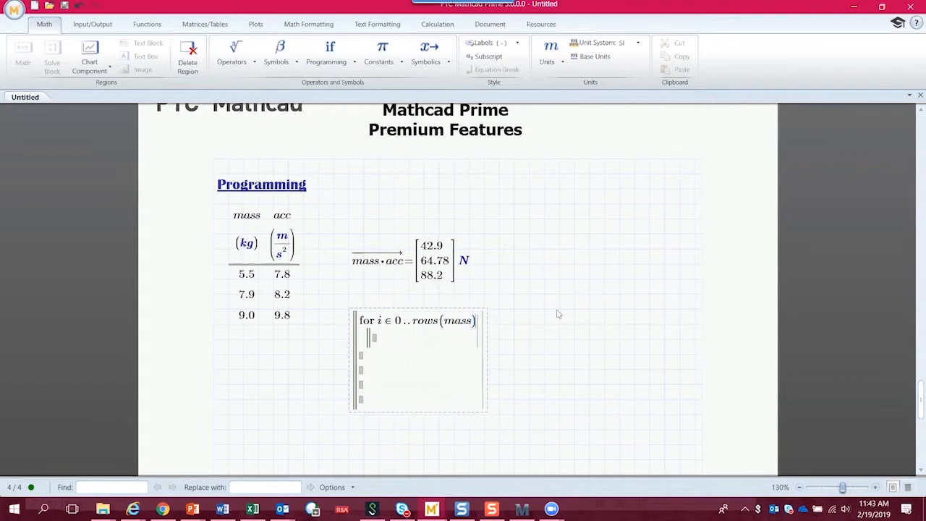
type("-1")
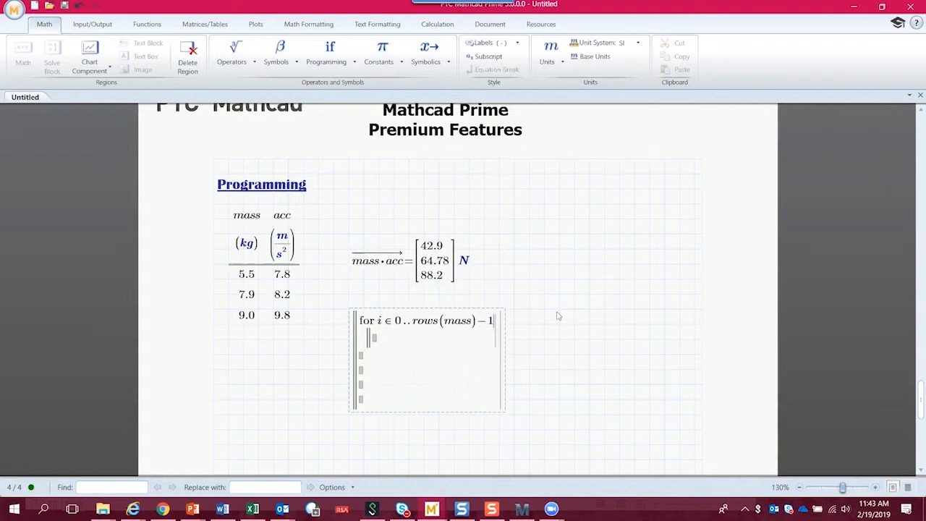
mouse_move(514, 271)
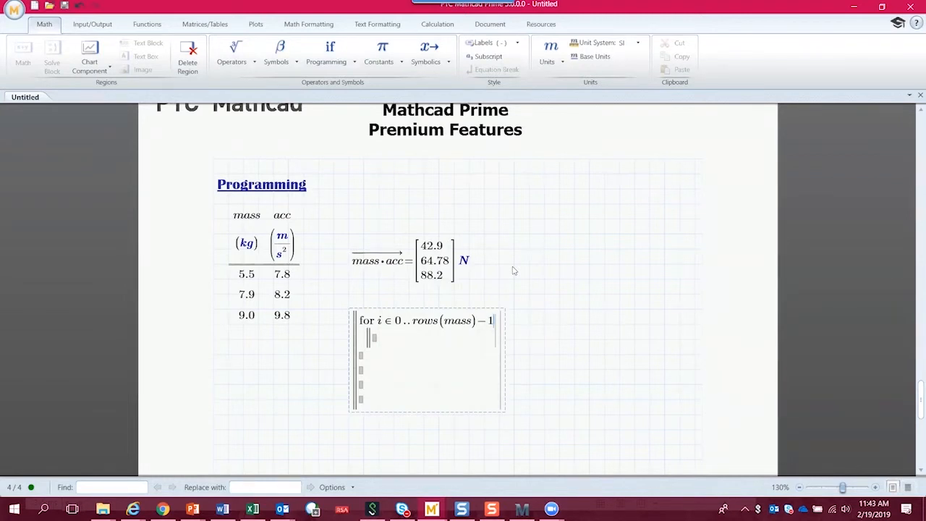
type("force i,j ← mass i · acc j")
type("FORCES =")
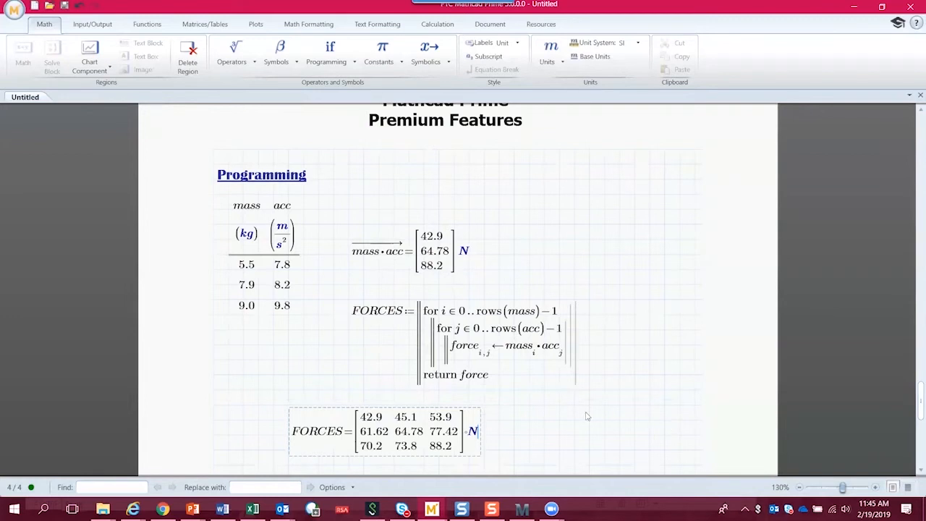
mouse_move(567, 411)
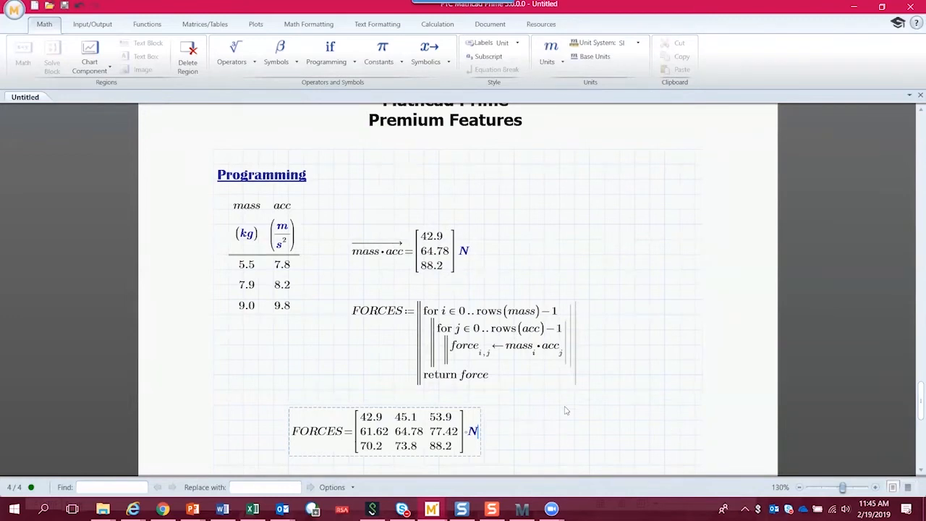
mouse_move(545, 411)
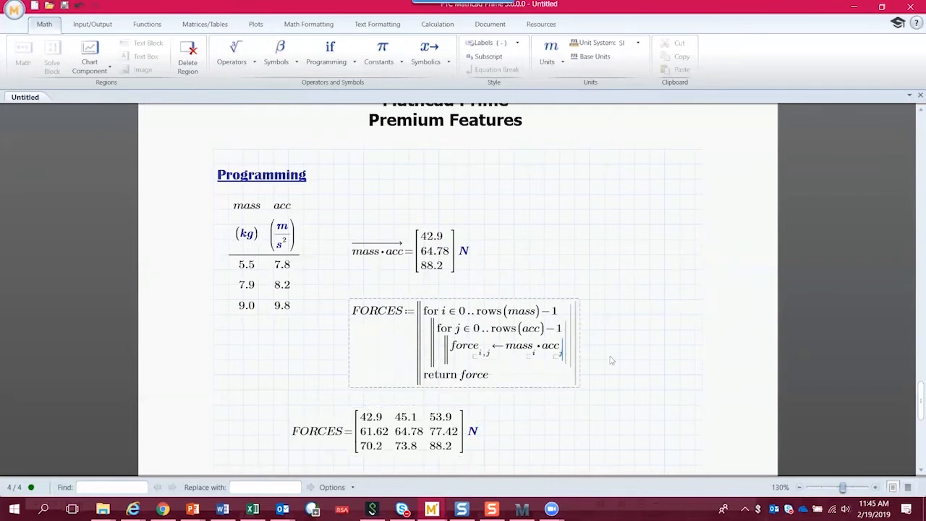
mouse_move(629, 364)
type(" j")
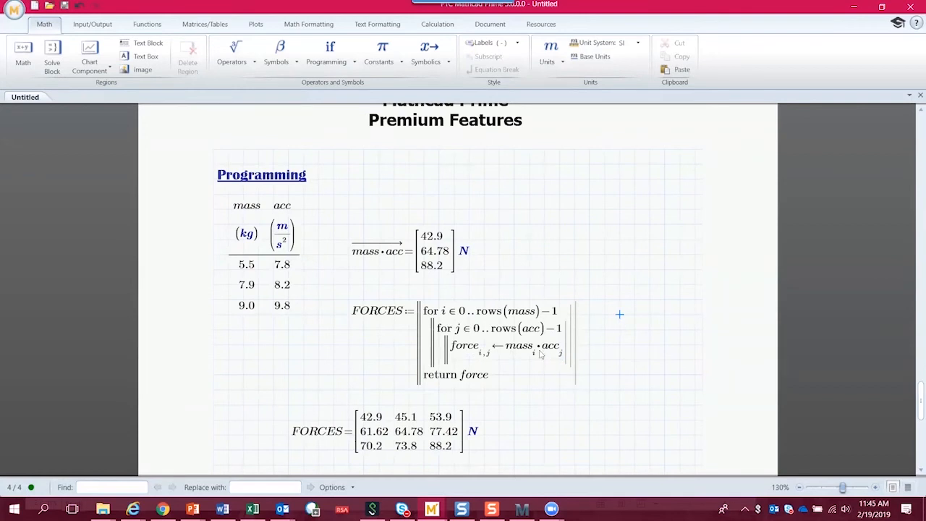
mouse_move(605, 362)
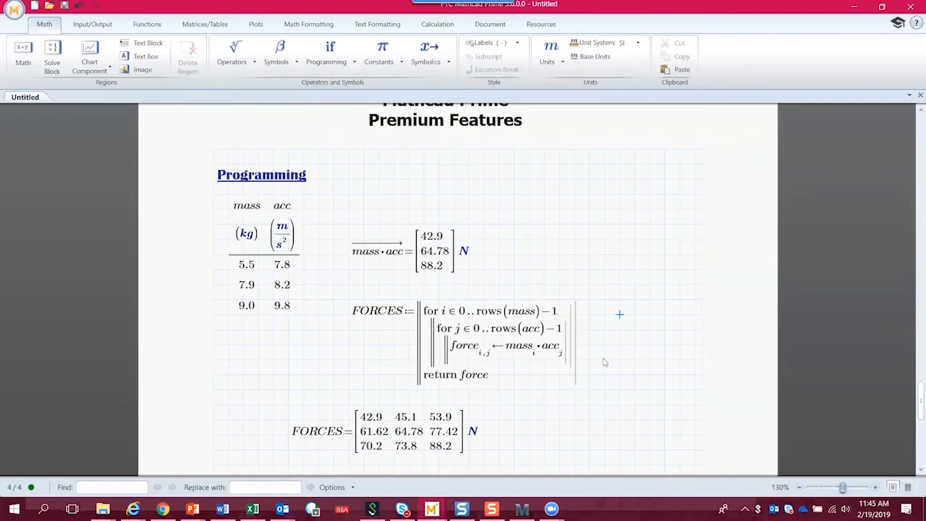
mouse_move(619, 374)
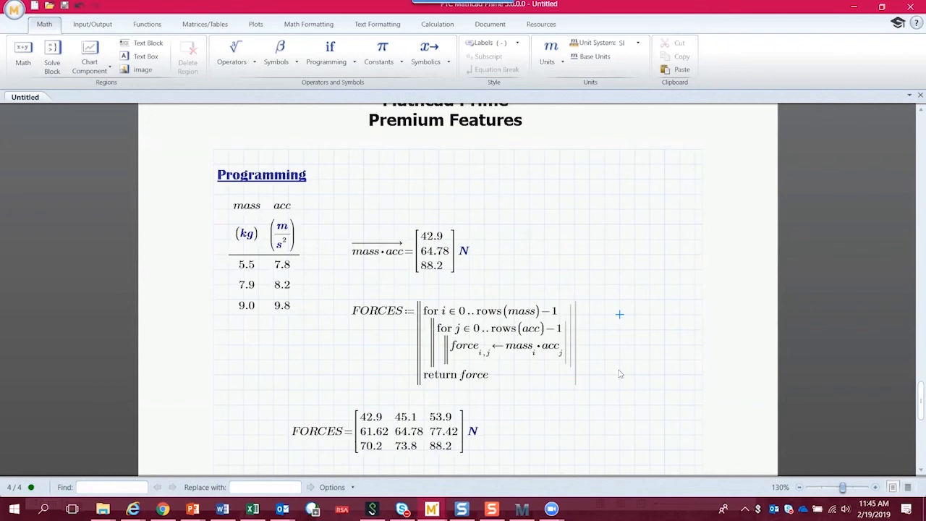